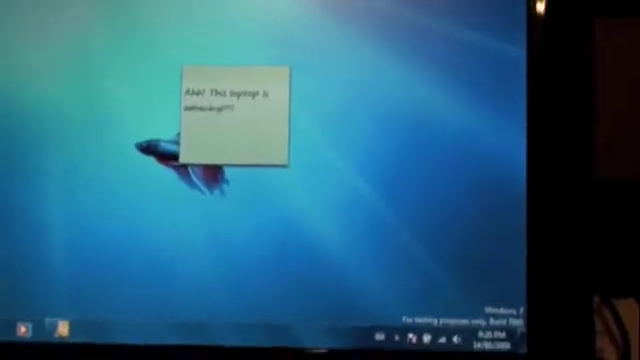
Step: Show the Start menu over the desktop sticky note reading 'Ahh! This laptop is amazing!!!'
left_click(18, 332)
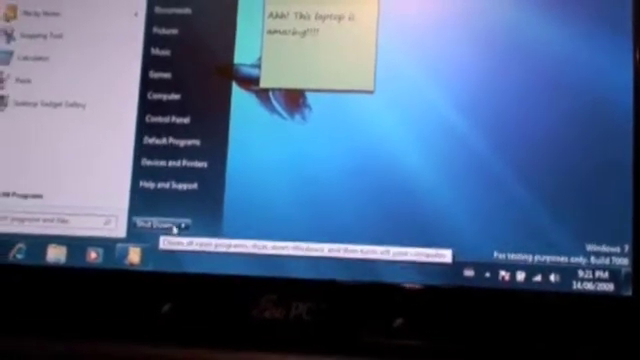
left_click(154, 214)
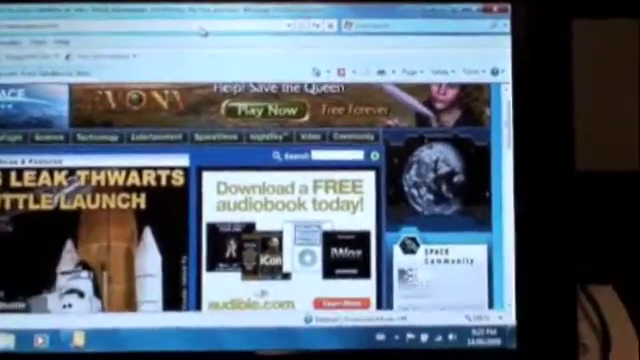
scroll("down", 3)
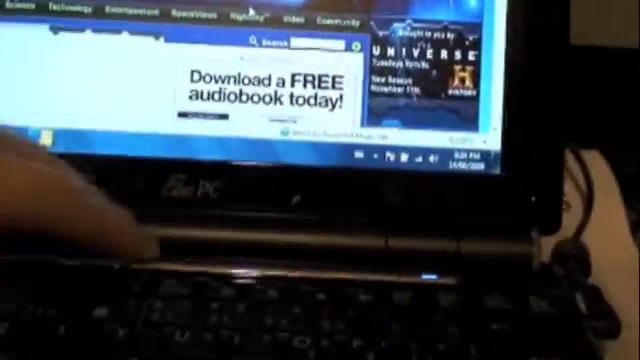
Step: Lower then raise the speaker volume with Fn+F5 and Fn+F6, showing the on-screen indicator
key("volumedown")
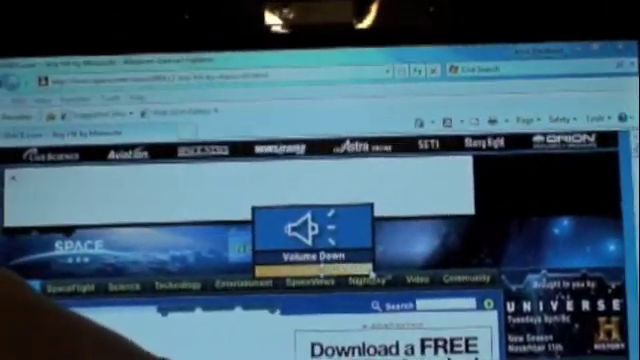
key("volumeup")
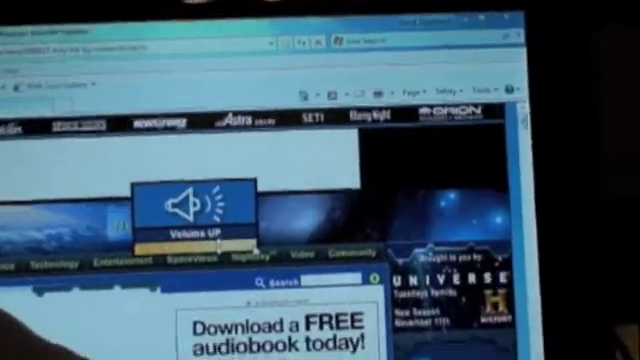